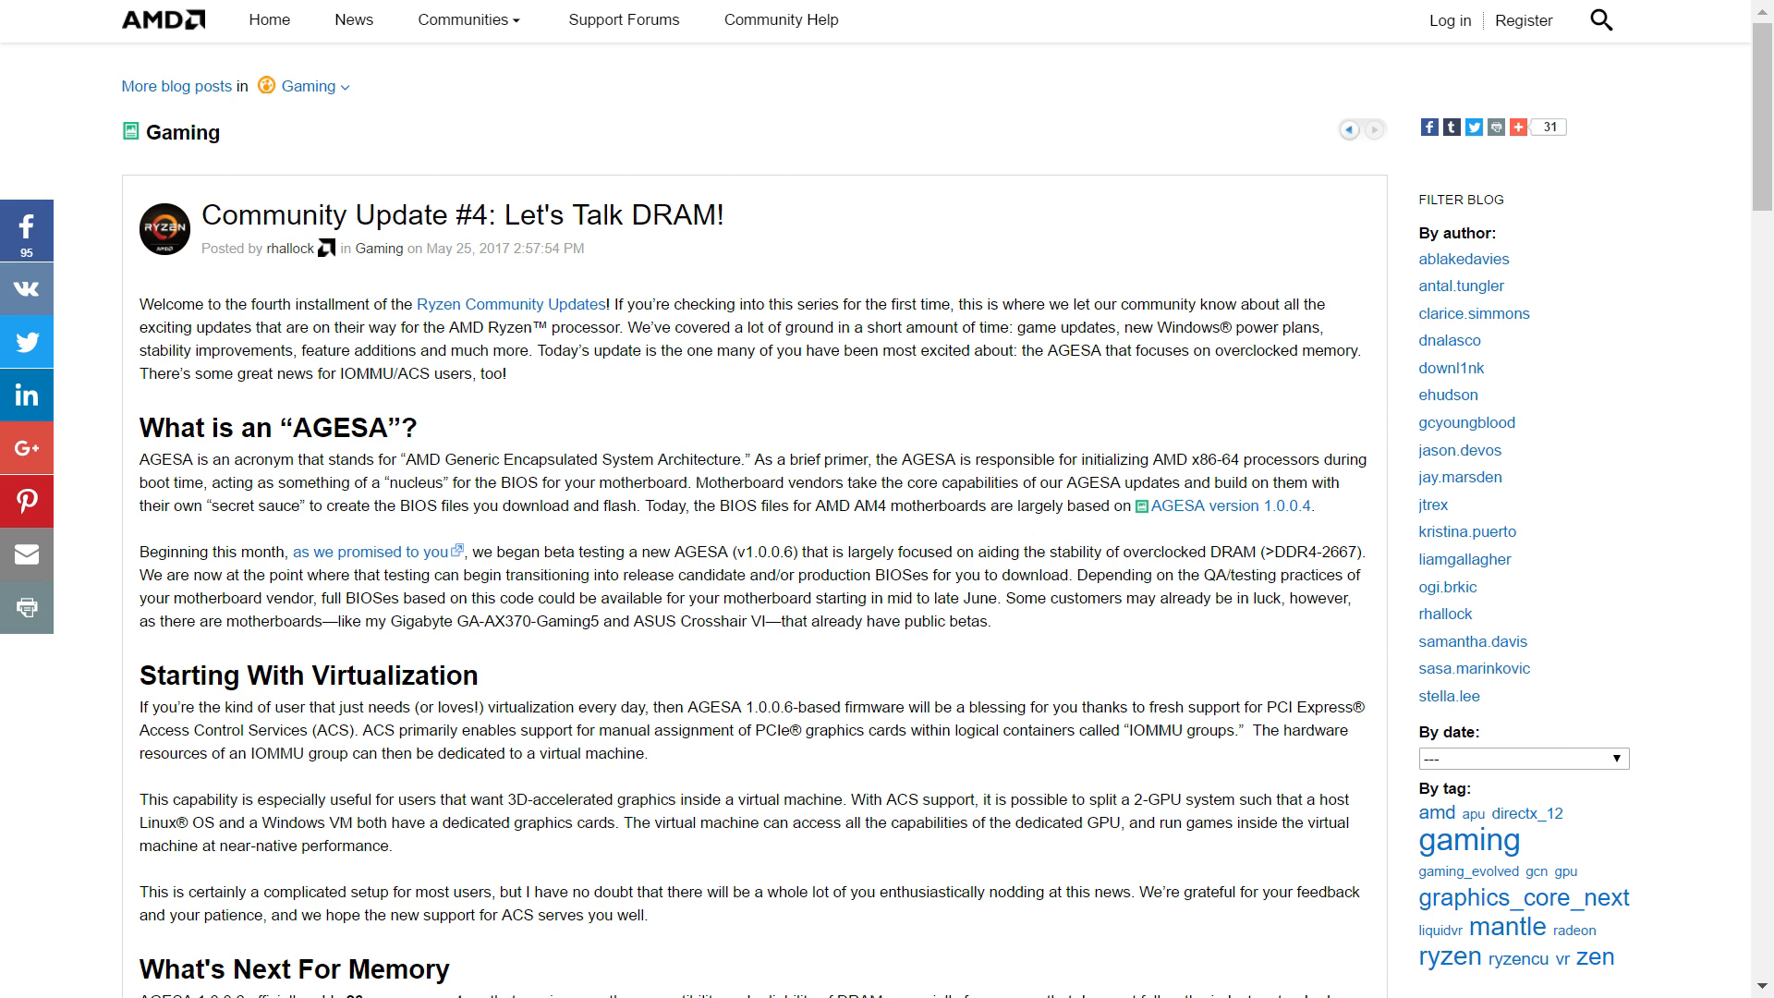
scroll("down", 3)
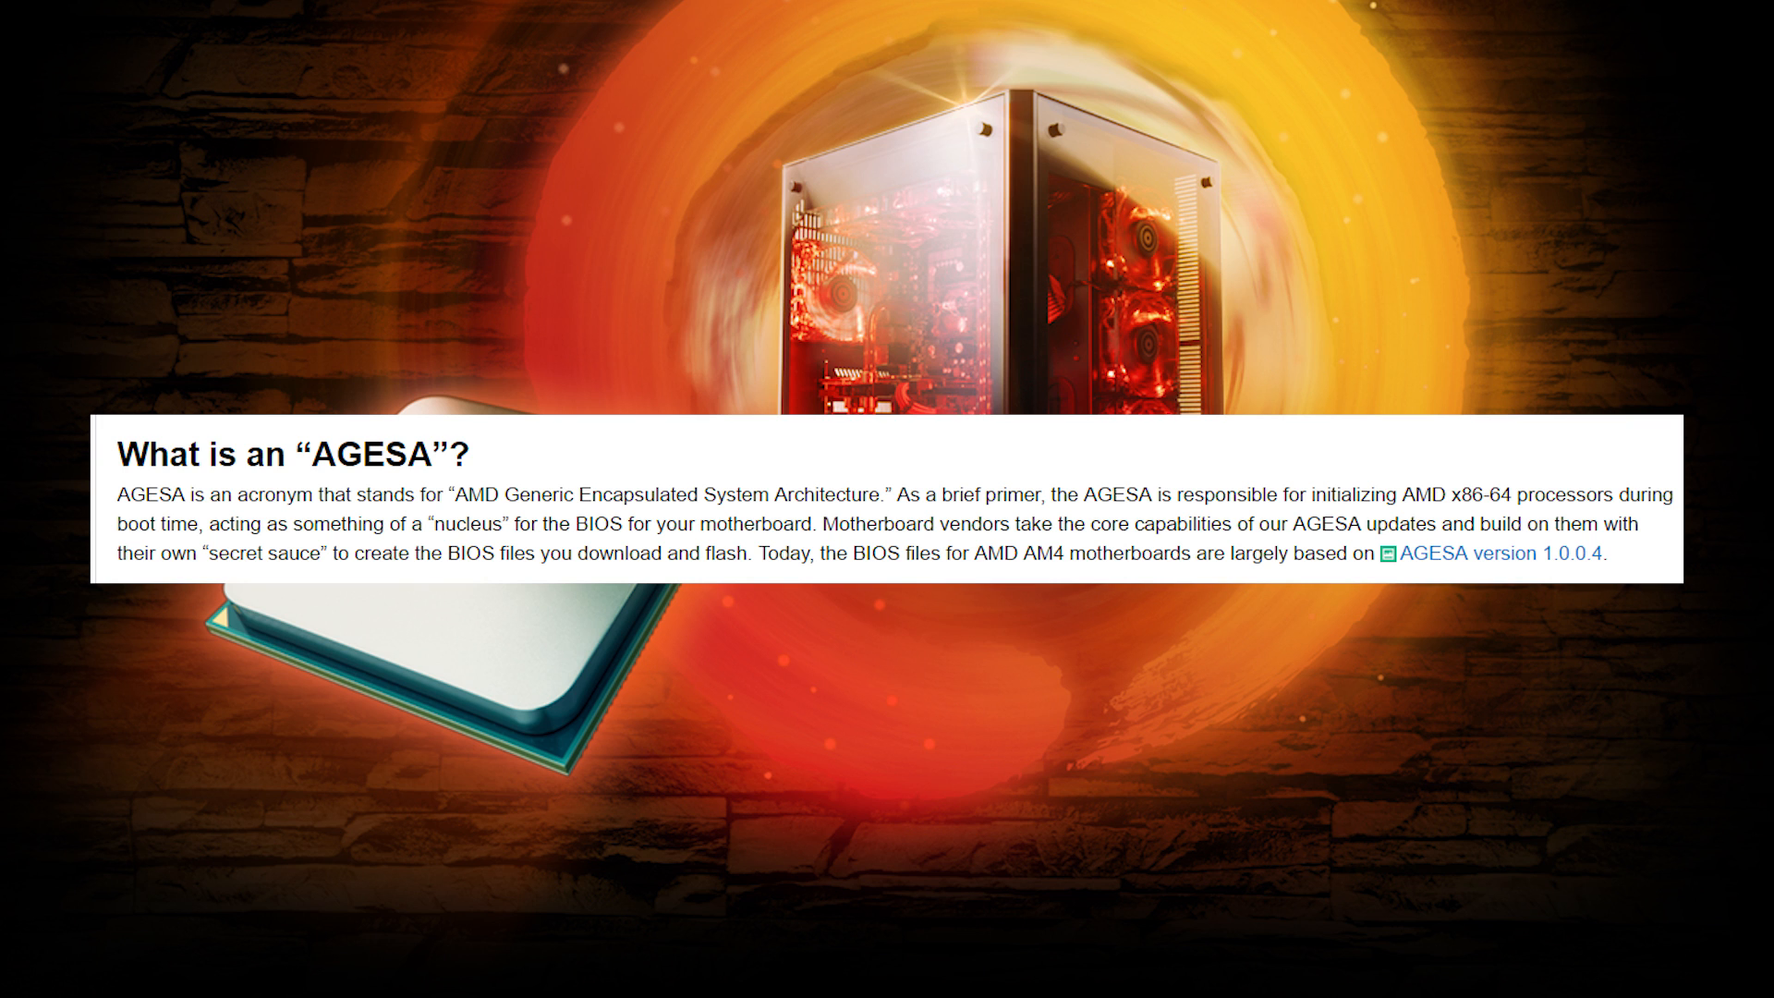
scroll("down", 3)
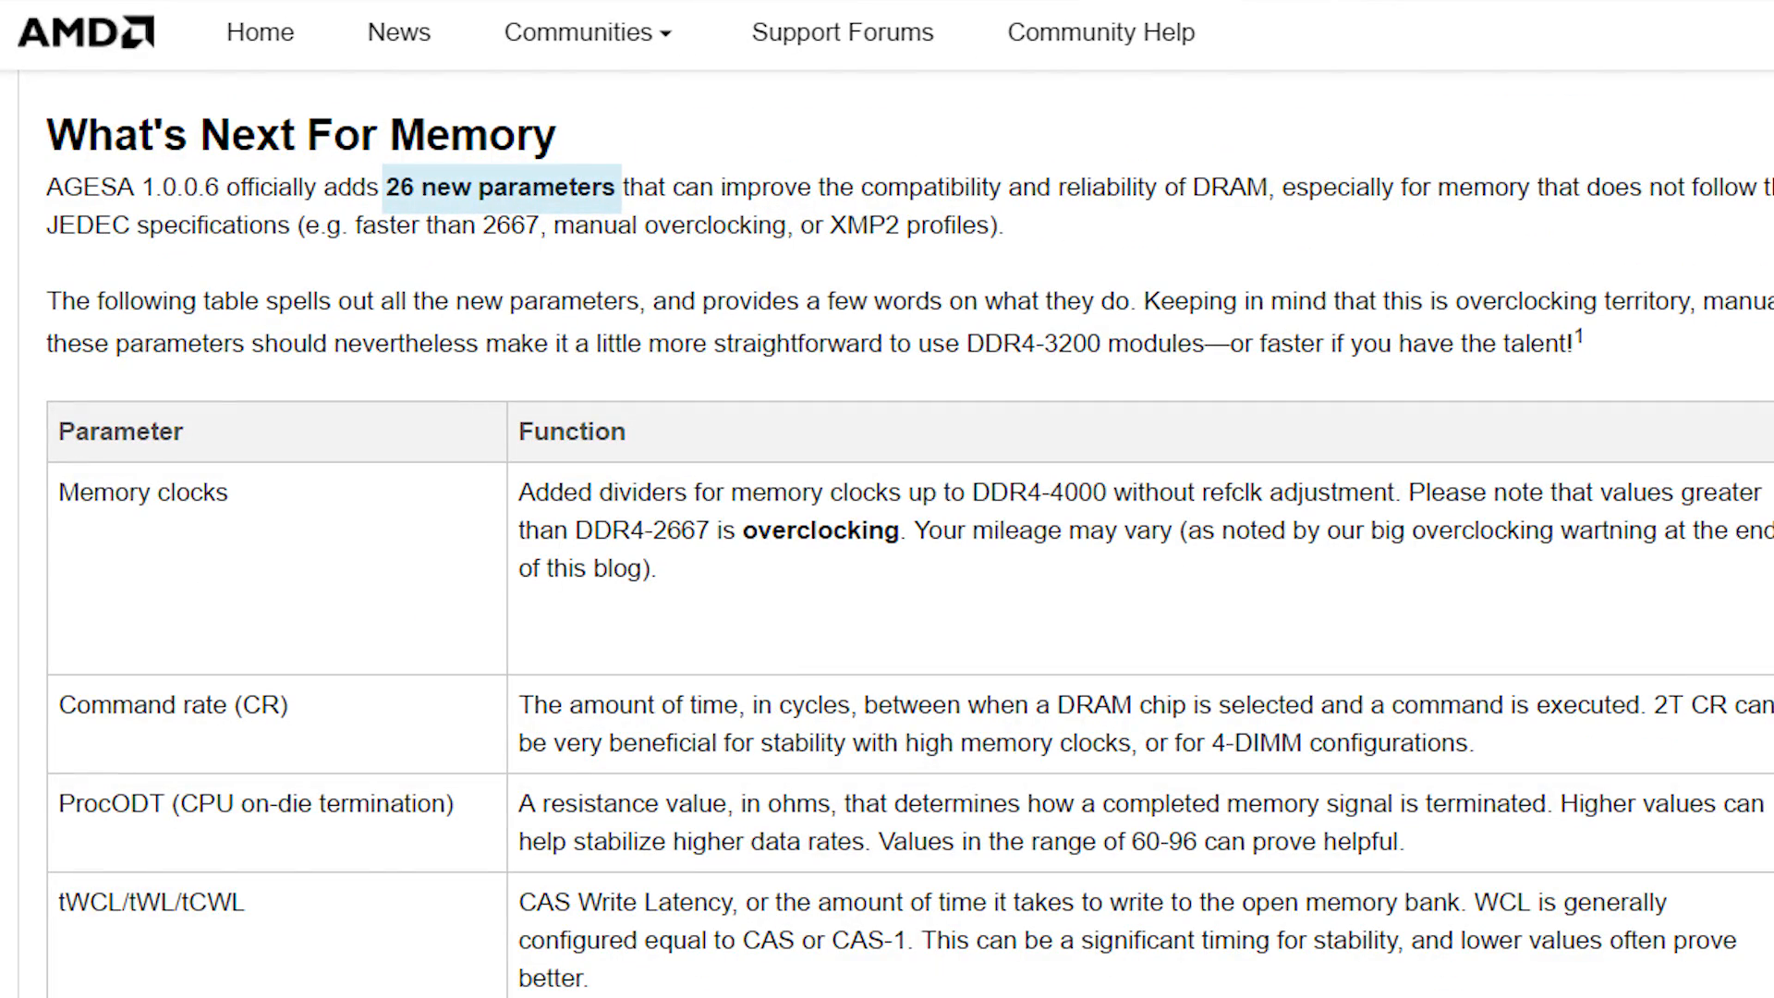
scroll("down", 3)
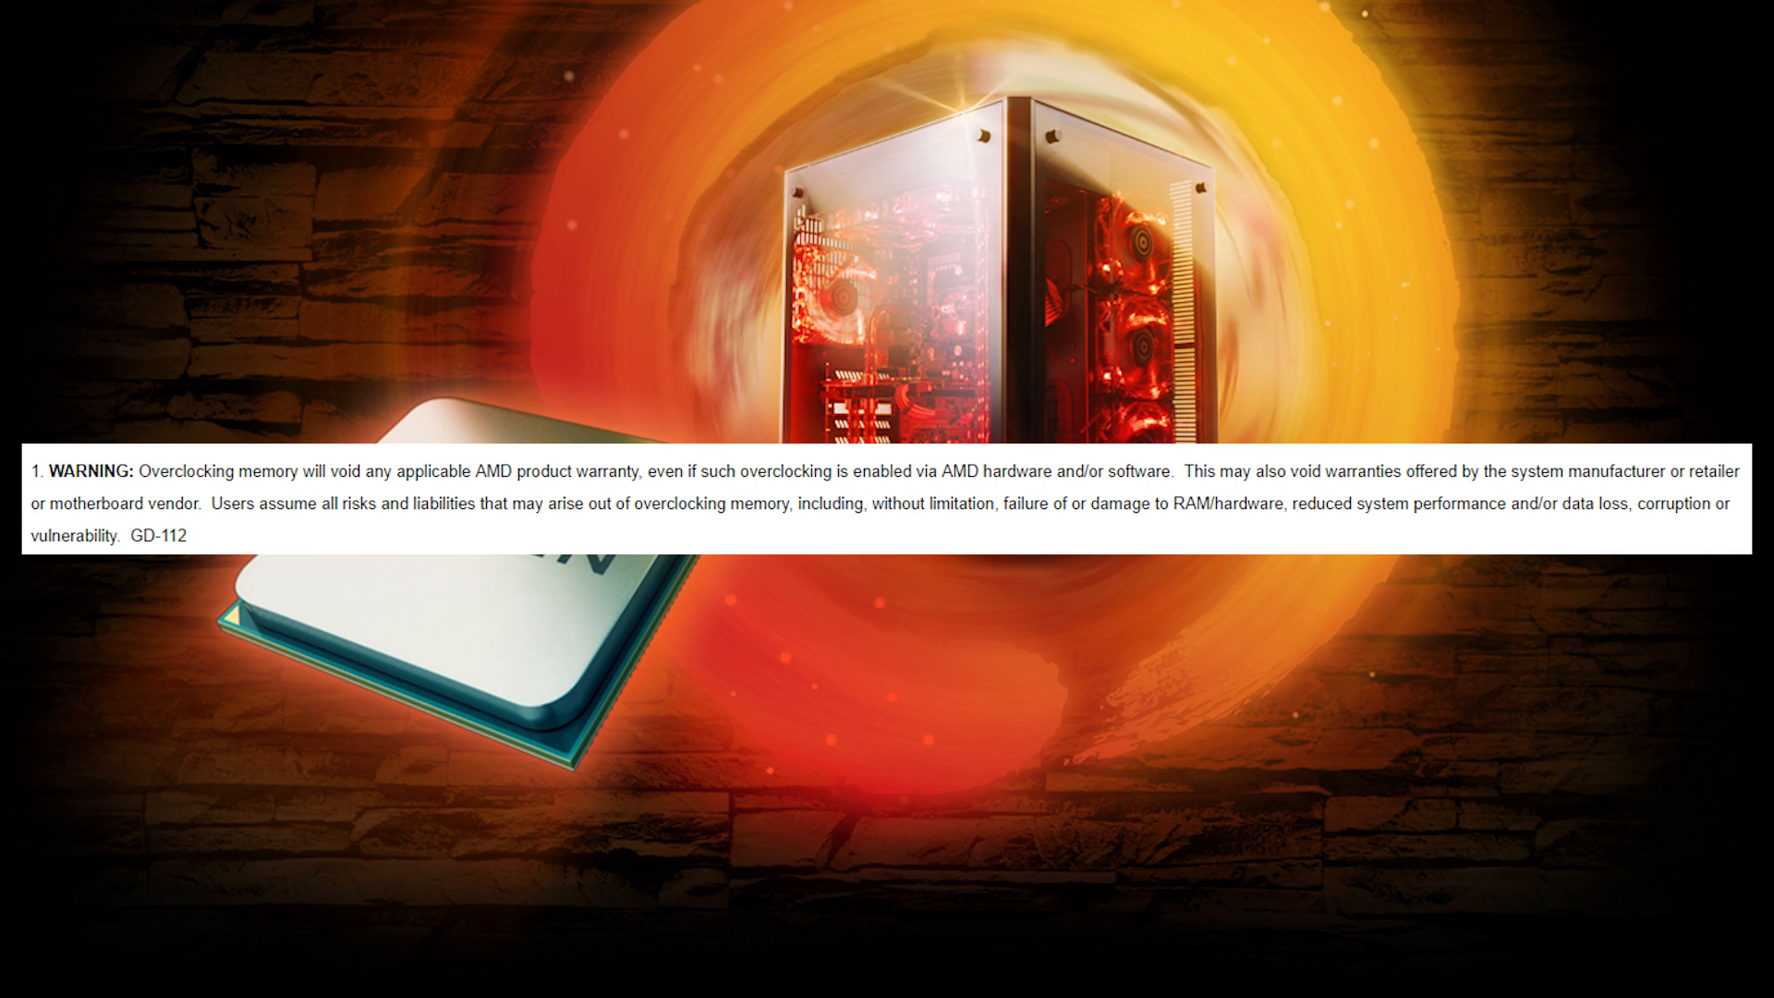
scroll("down", 3)
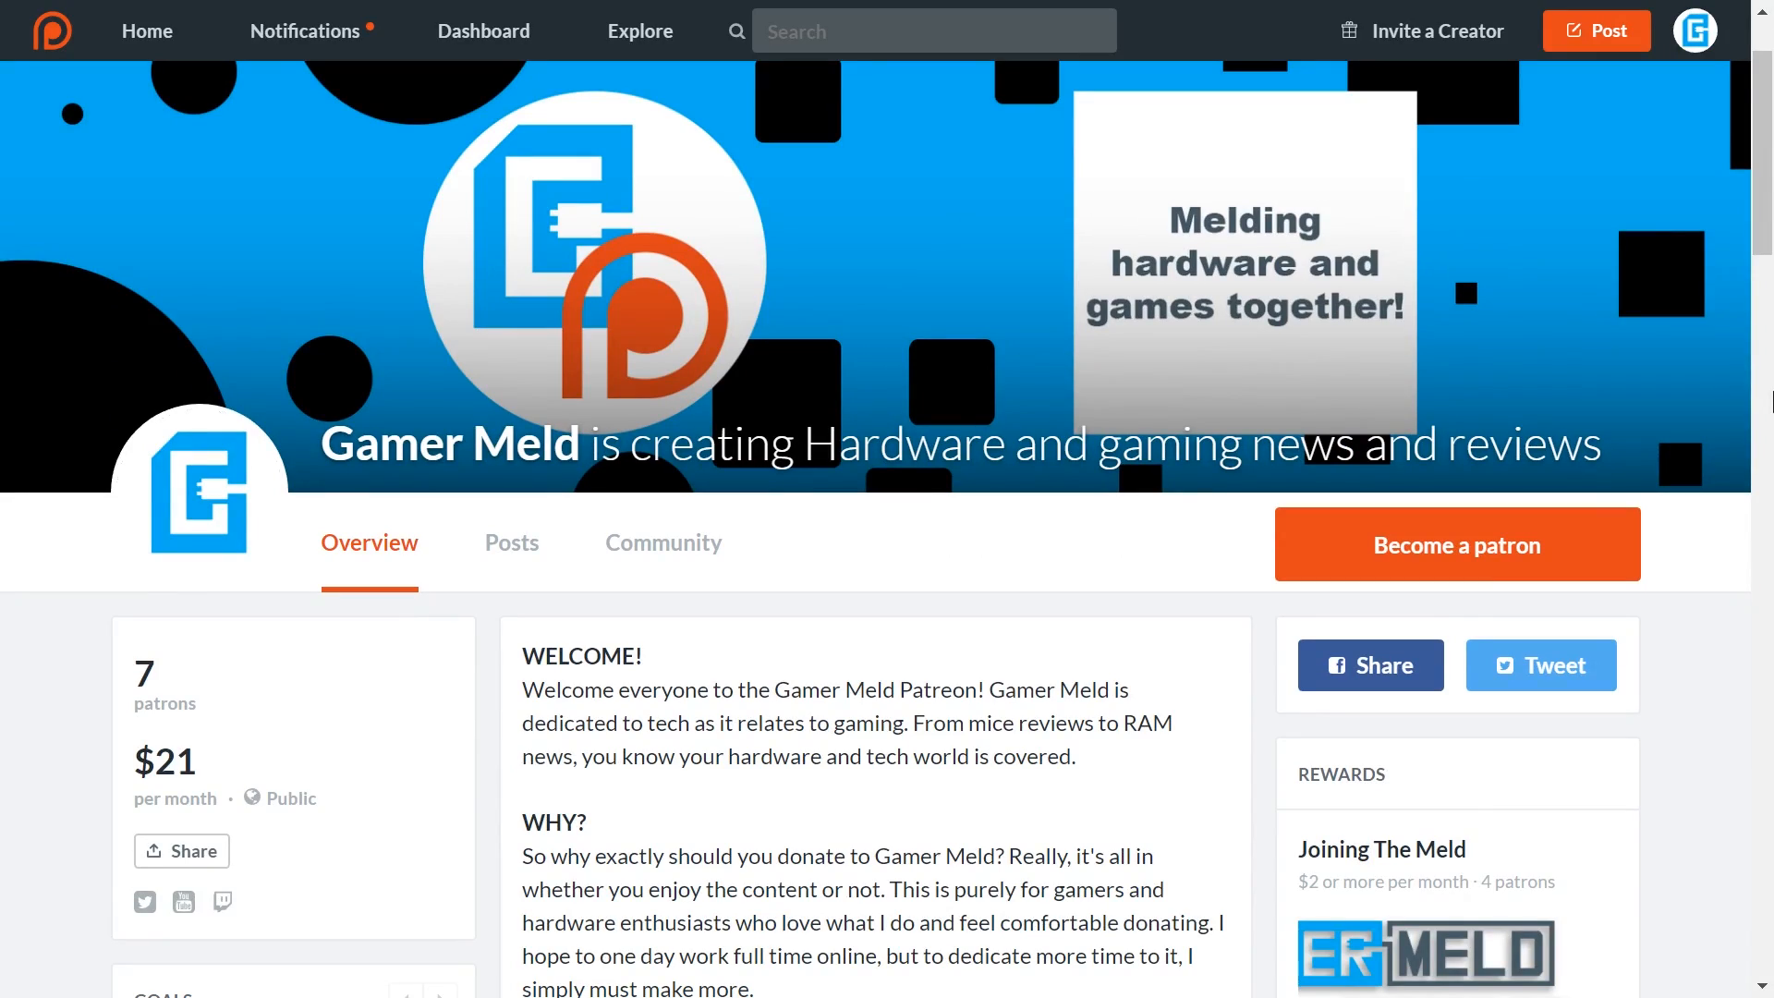
scroll("down", 3)
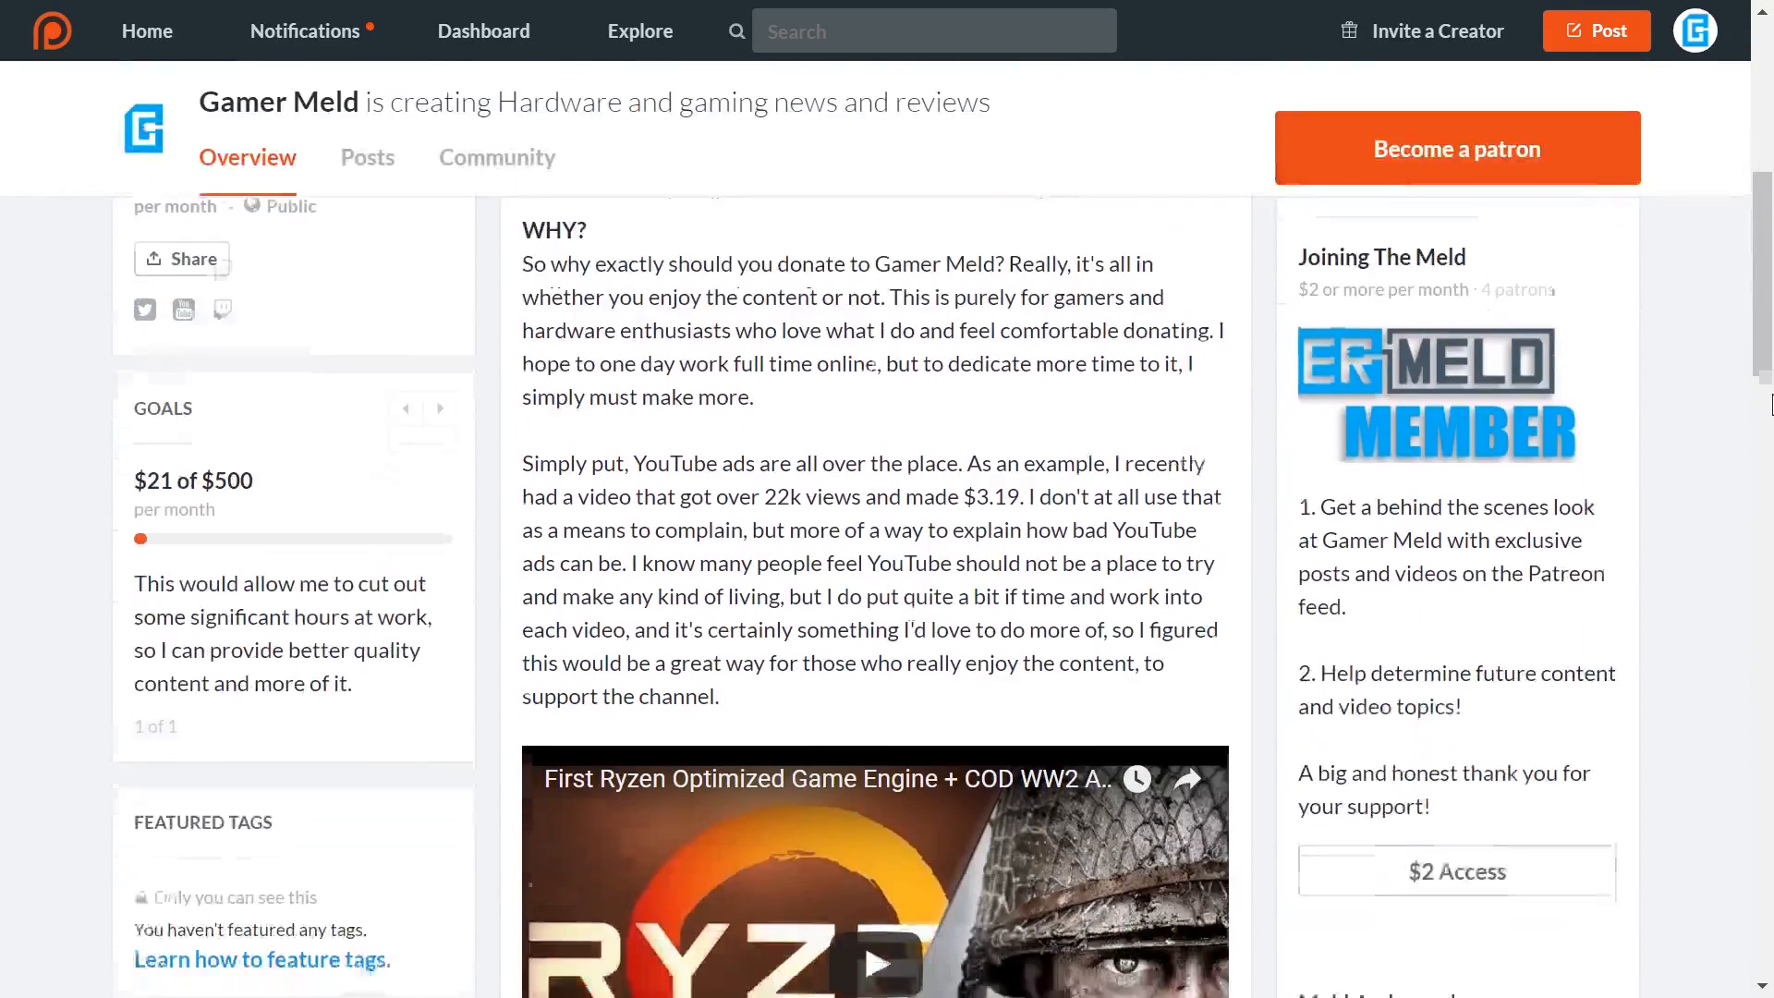
scroll("down", 3)
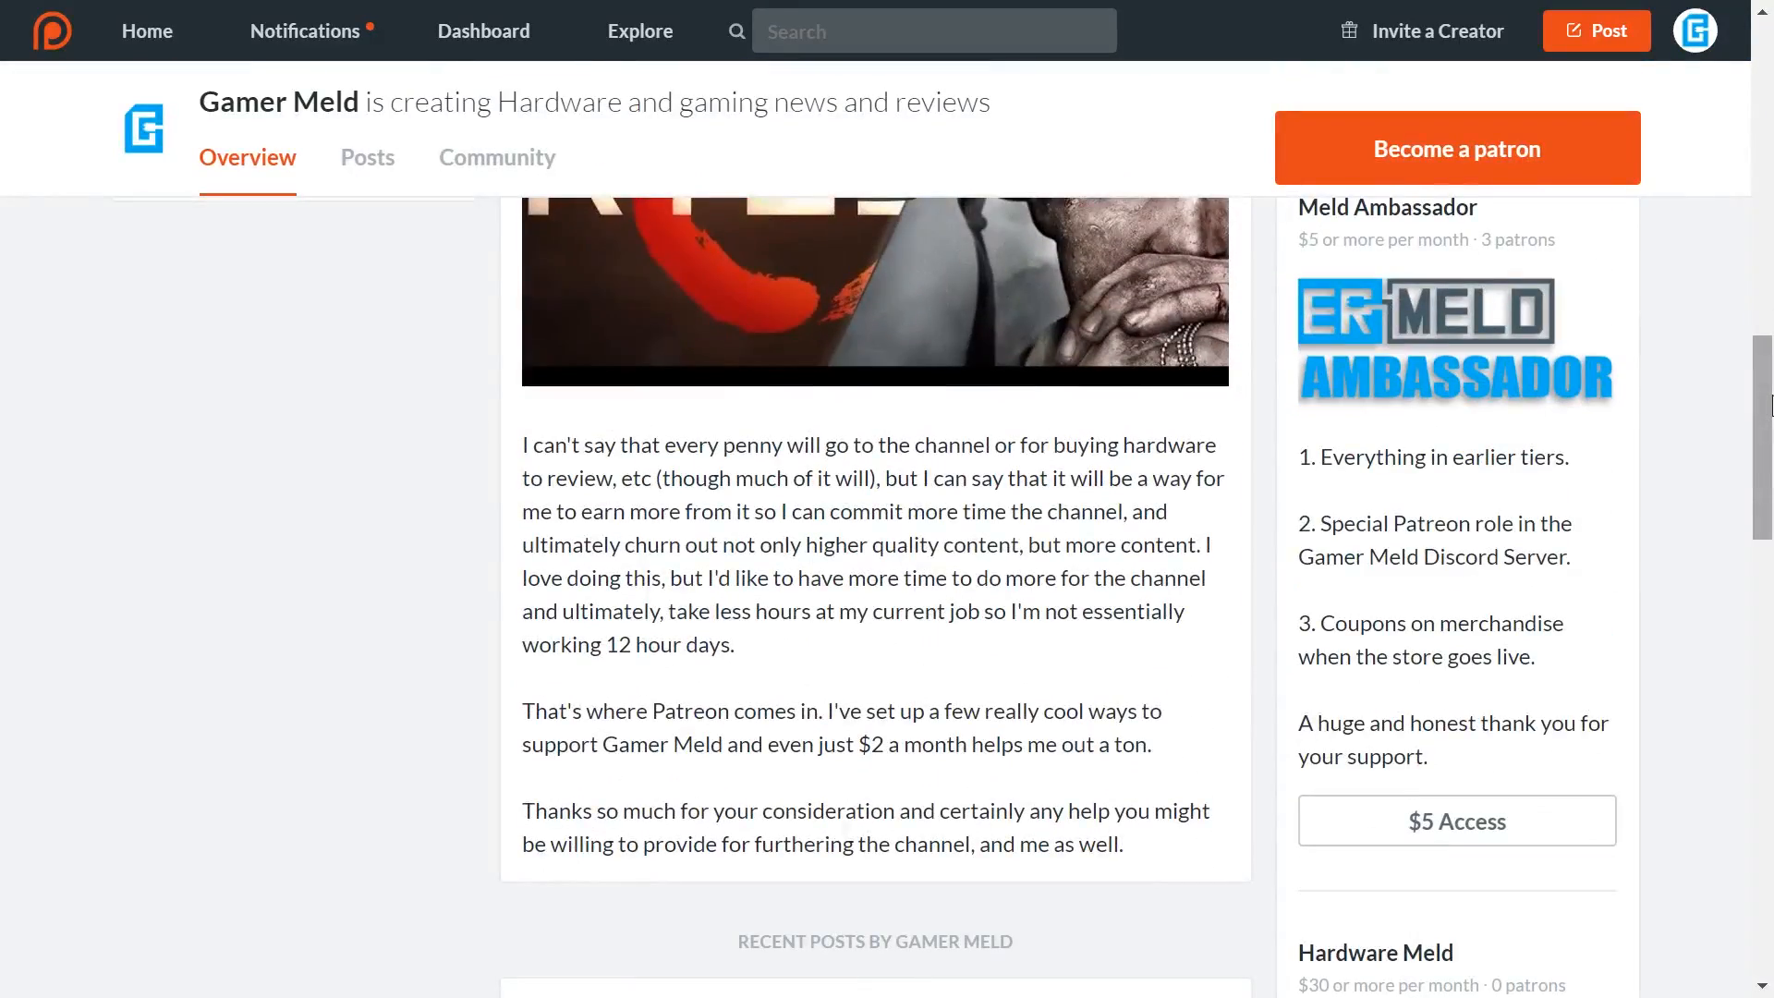